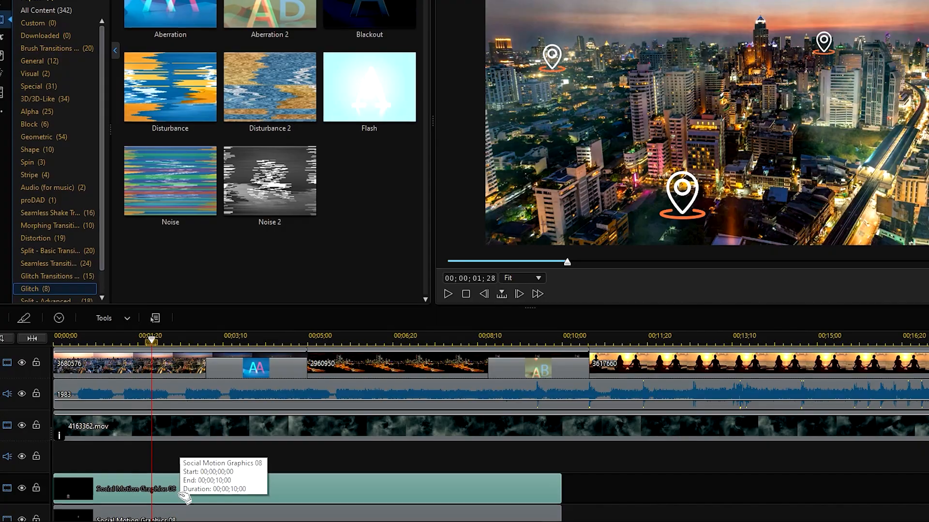
Browse the Transition Room and adjust the custom Smart Fit music duration value.
{"action": "double_click", "coordinate": [124, 489]}
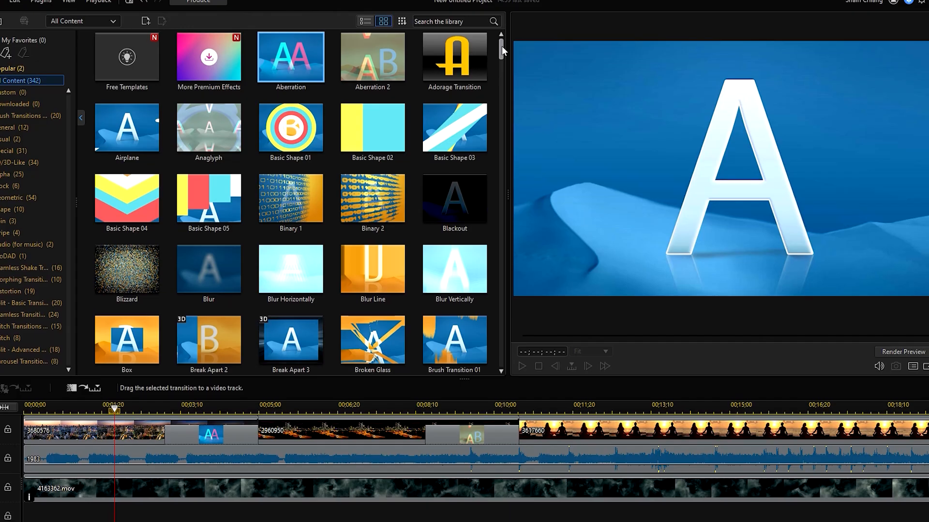
{"action": "scroll", "scroll_direction": "down", "scroll_amount": 3}
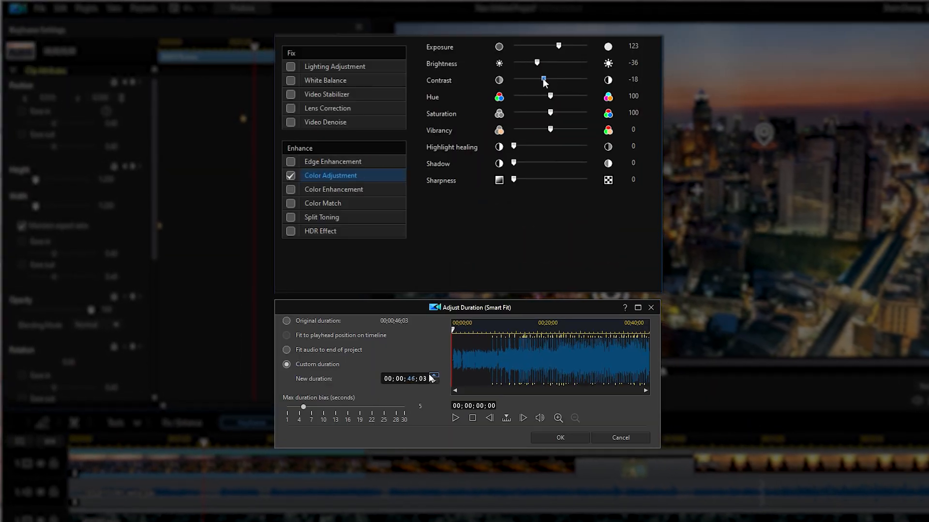
{"action": "left_click", "coordinate": [17, 82]}
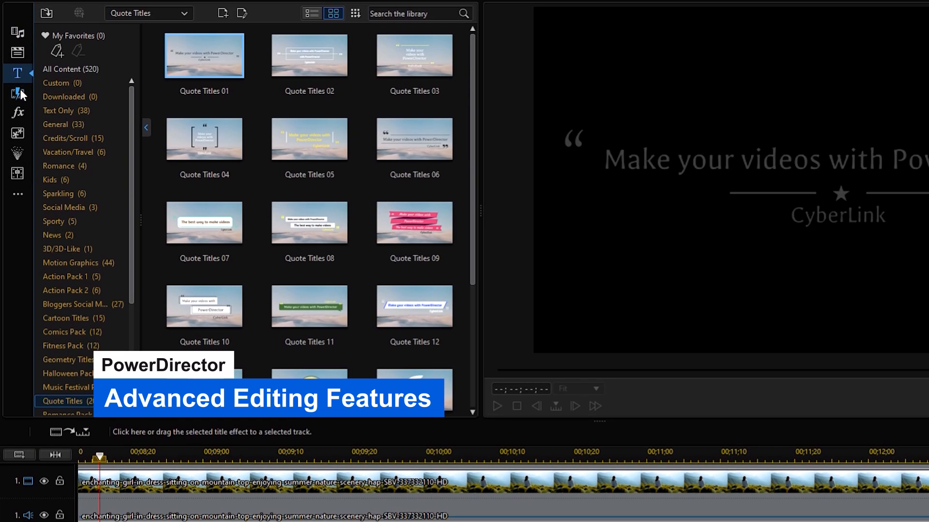
Switch to the transitions library before browsing Quote Titles and the Plugins menu.
{"action": "left_click", "coordinate": [18, 104]}
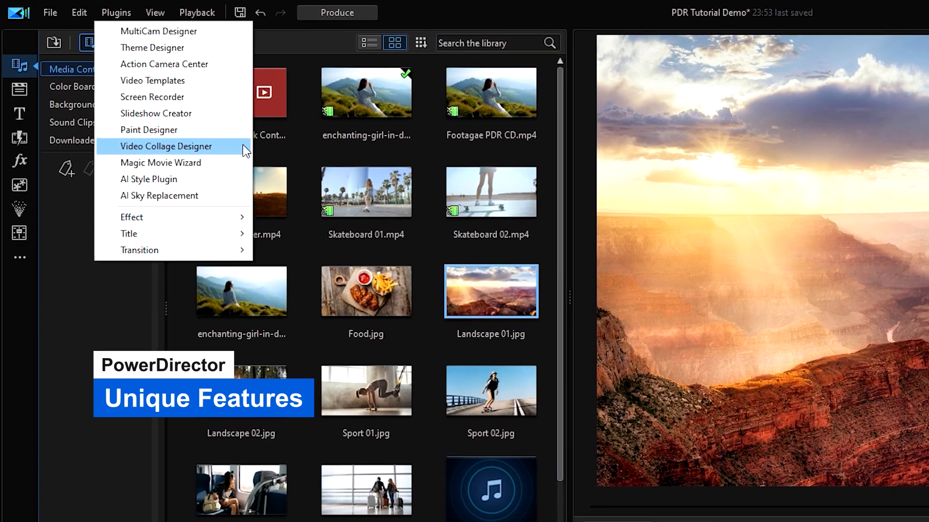
Launch Video Collage Designer with a five-clip layout and widen the interclip spacing.
{"action": "left_click", "coordinate": [166, 146]}
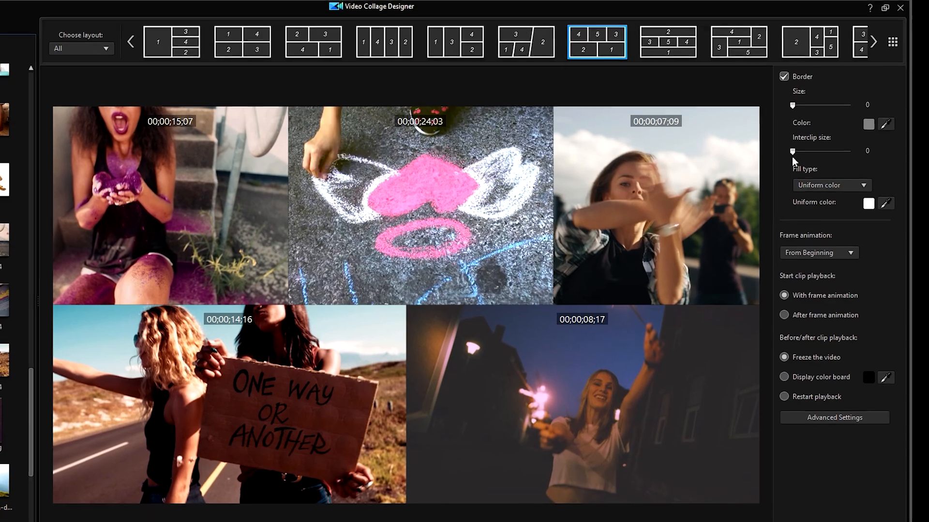
{"action": "left_click_drag", "start_coordinate": [797, 153], "coordinate": [816, 148]}
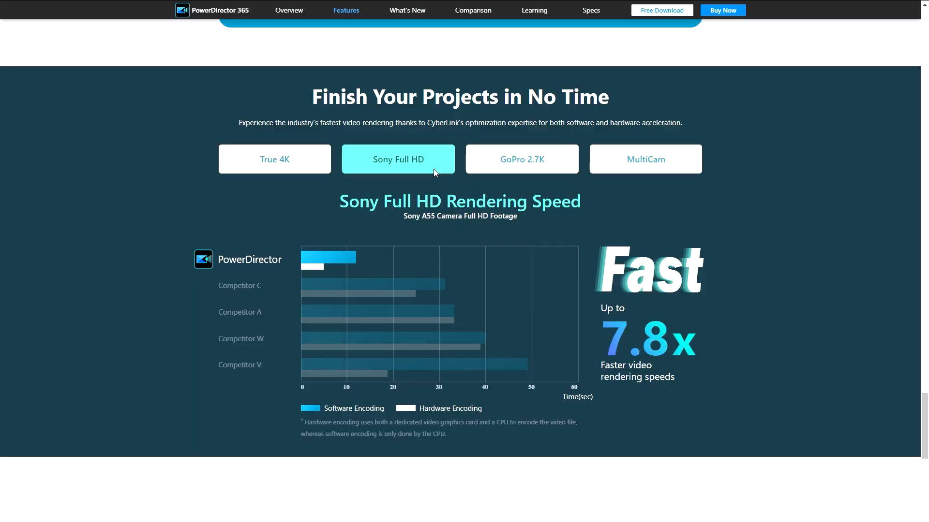
View the Sony Full HD and then GoPro 2.7K rendering speed charts.
{"action": "left_click", "coordinate": [521, 159]}
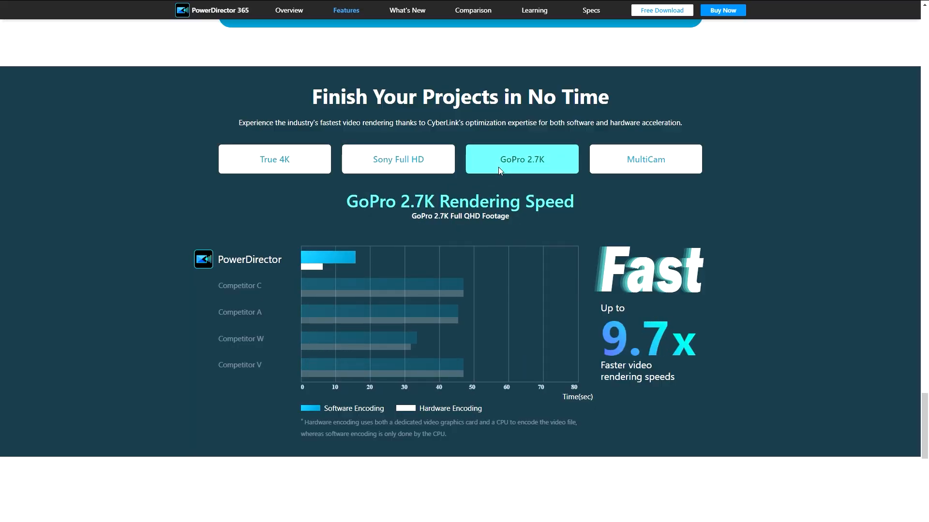
{"action": "left_click", "coordinate": [644, 158]}
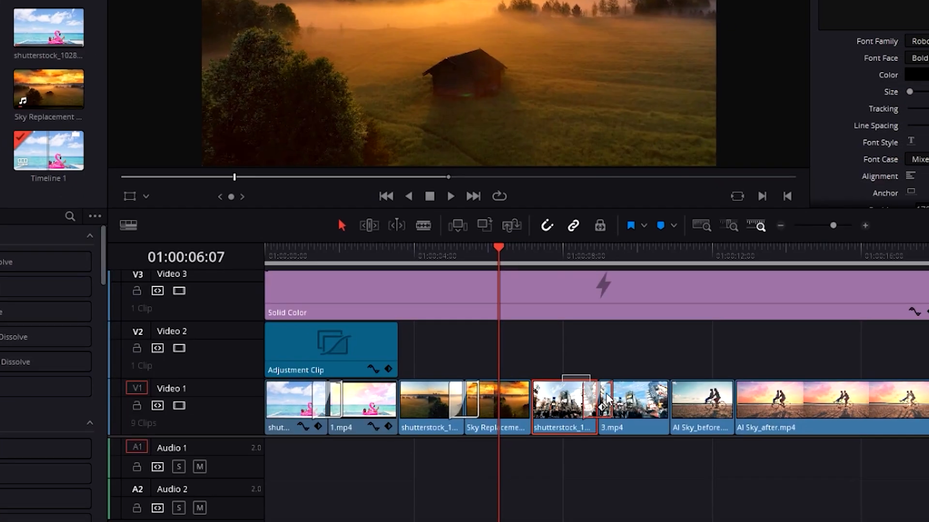
Tour the Fairlight and Color pages, adjust the tone curve, then select the purple solid colour clip.
{"action": "left_click", "coordinate": [564, 509]}
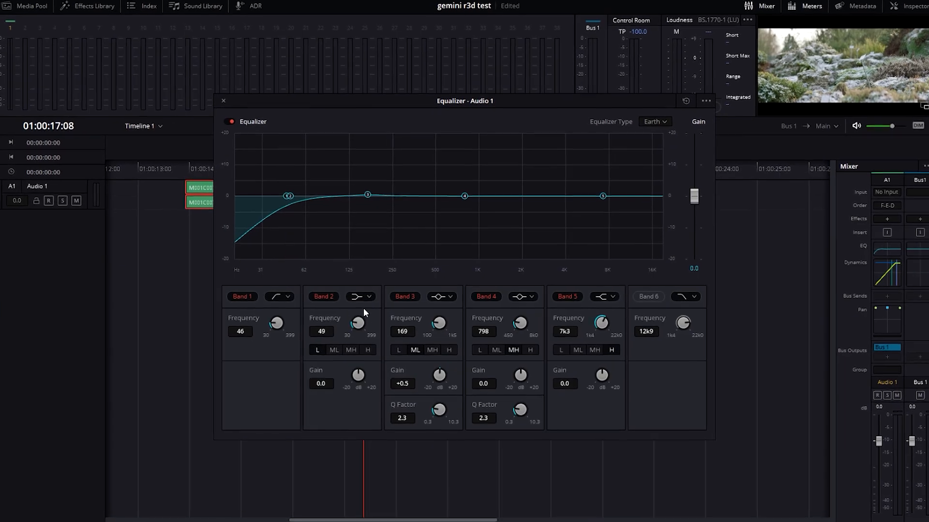
{"action": "left_click", "coordinate": [518, 512]}
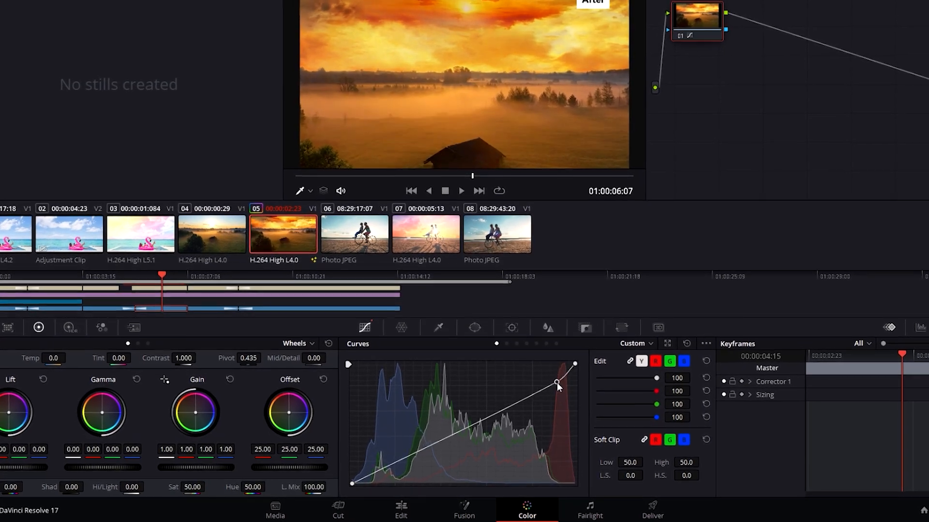
{"action": "left_click", "coordinate": [409, 511]}
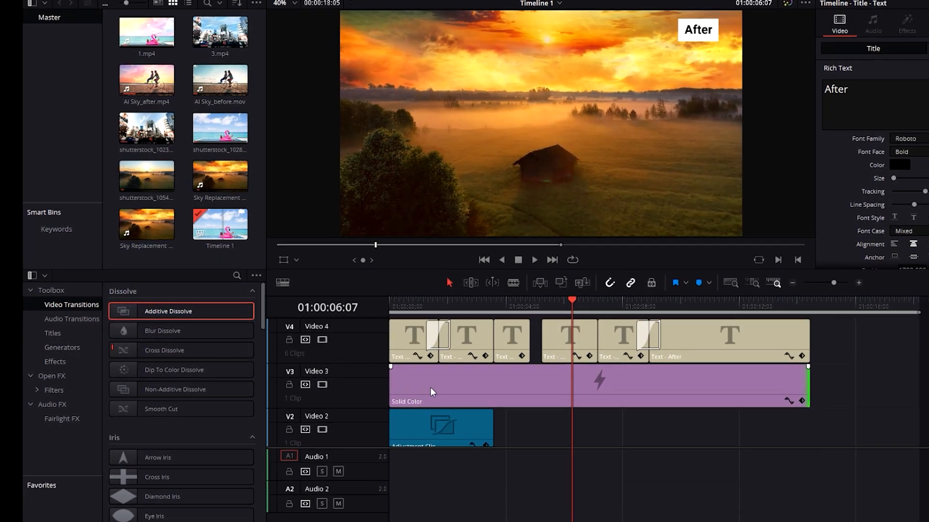
{"action": "left_click", "coordinate": [517, 512]}
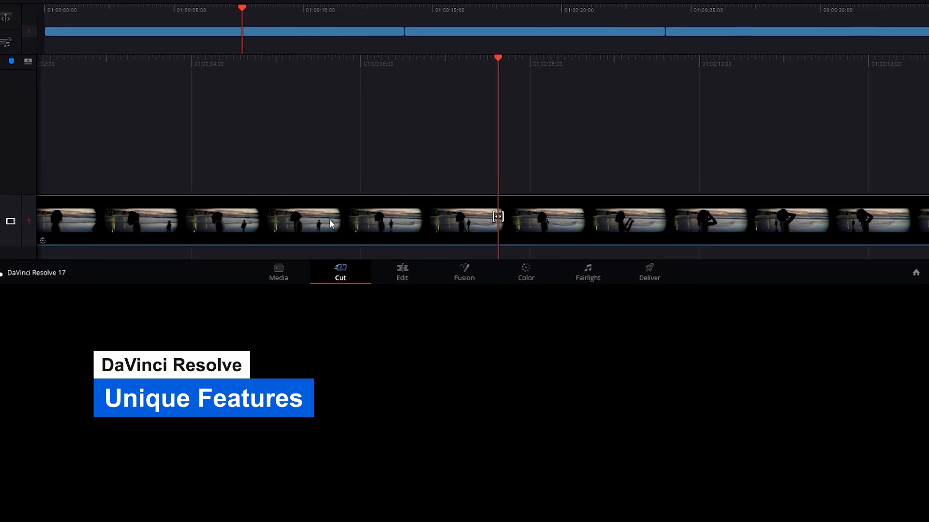
Move through the Edit, Fusion node graph and Color pages, then reshape colours in the Color Warper.
{"action": "left_click", "coordinate": [401, 272]}
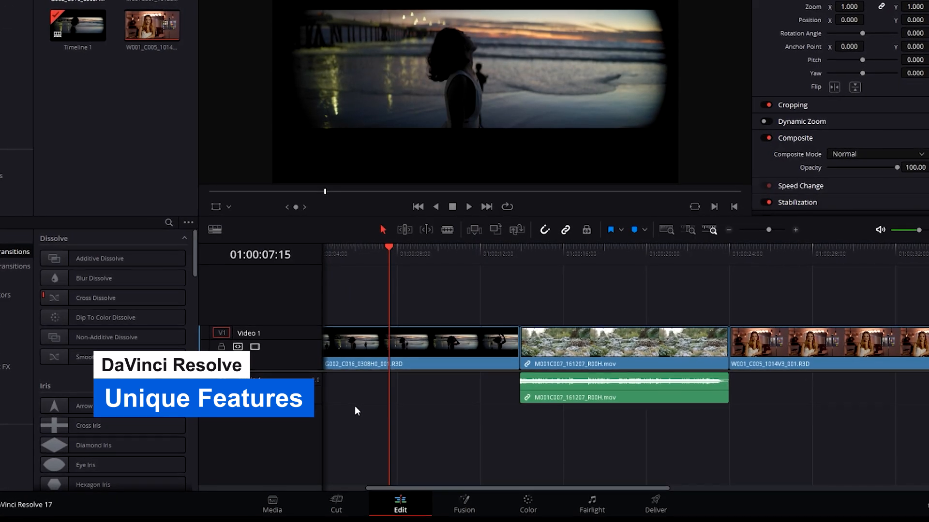
{"action": "left_click", "coordinate": [465, 507]}
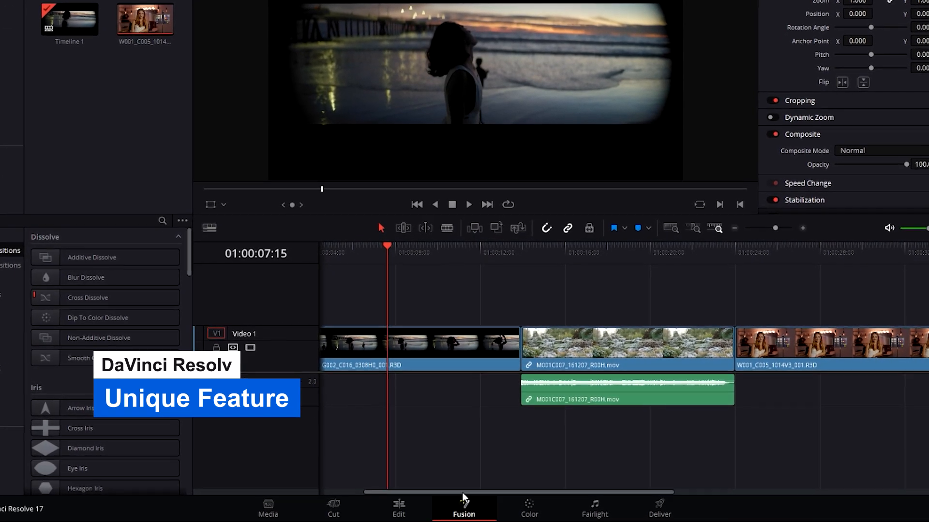
{"action": "left_click", "coordinate": [464, 511]}
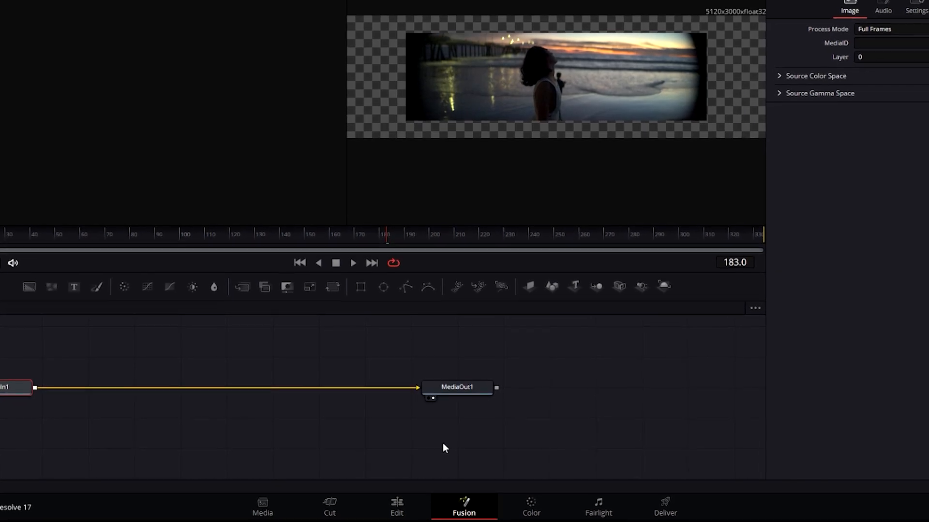
{"action": "left_click", "coordinate": [530, 507]}
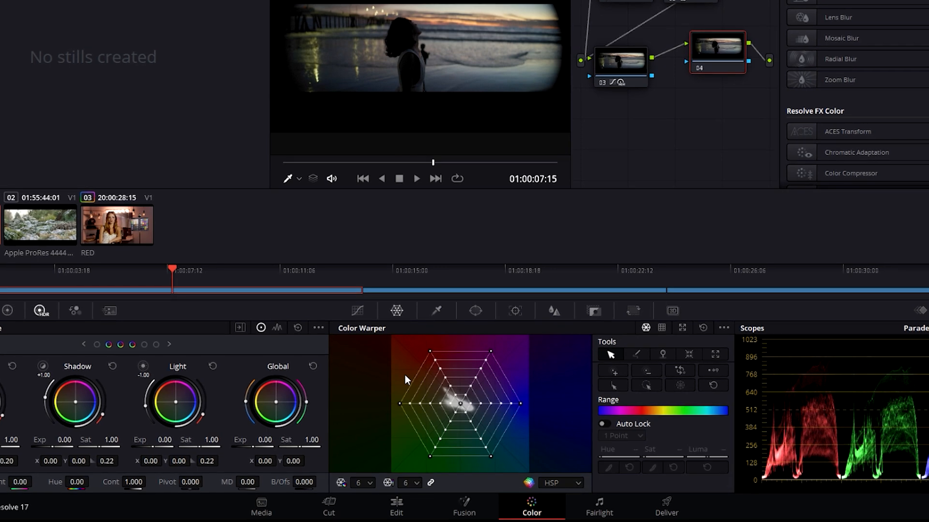
{"action": "left_click", "coordinate": [571, 511]}
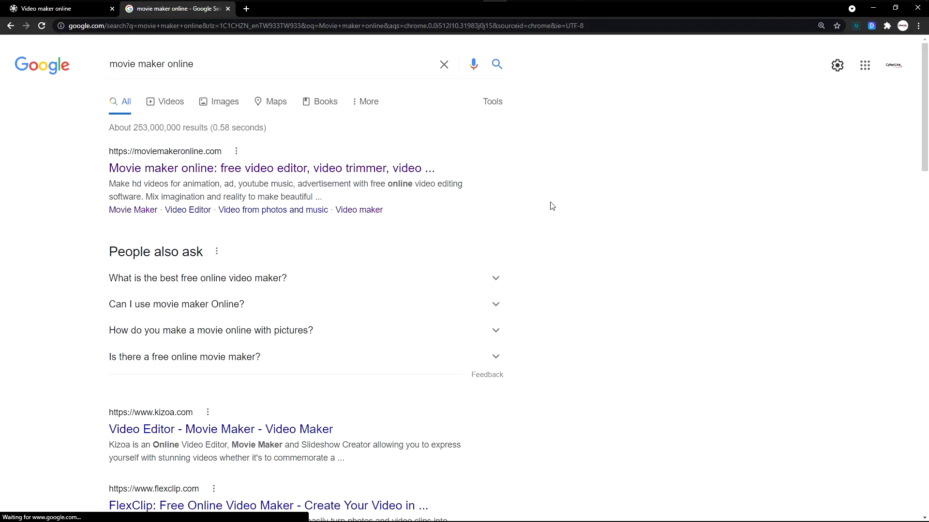
Upload the boy-walking-through-leaves clip from the Movie Maker Online footage folder.
{"action": "left_click", "coordinate": [271, 168]}
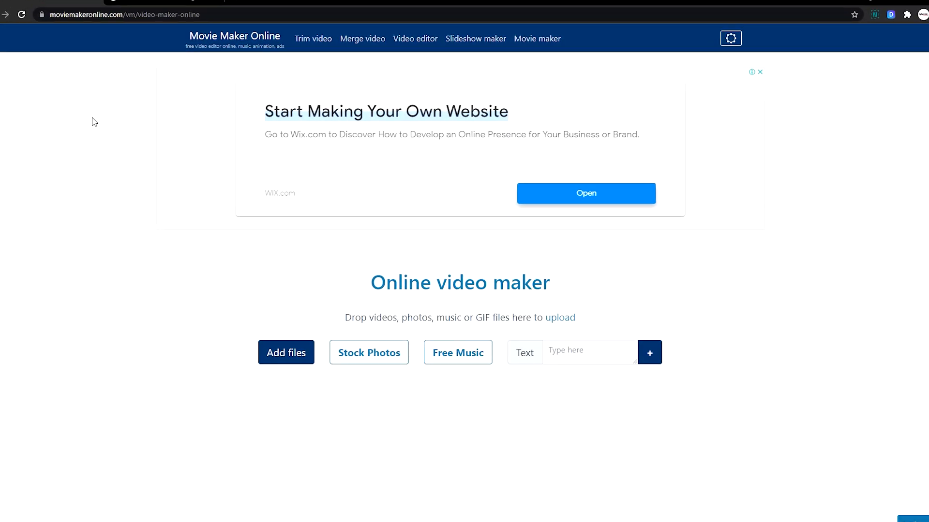
{"action": "left_click", "coordinate": [285, 352]}
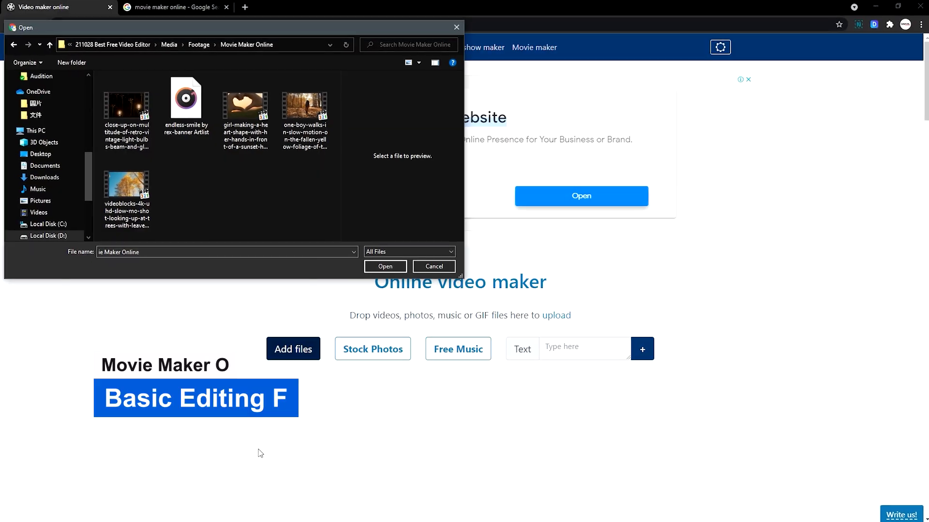
{"action": "left_click", "coordinate": [302, 101]}
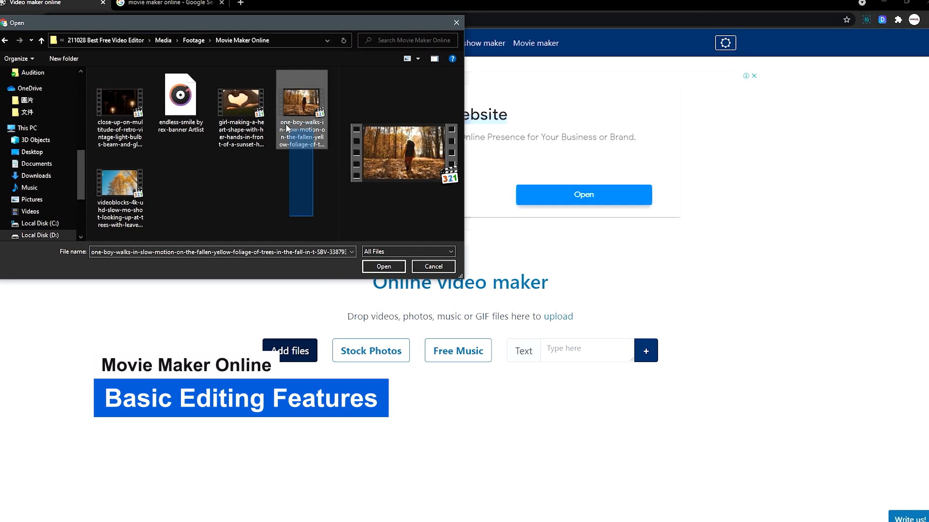
{"action": "left_click", "coordinate": [383, 266]}
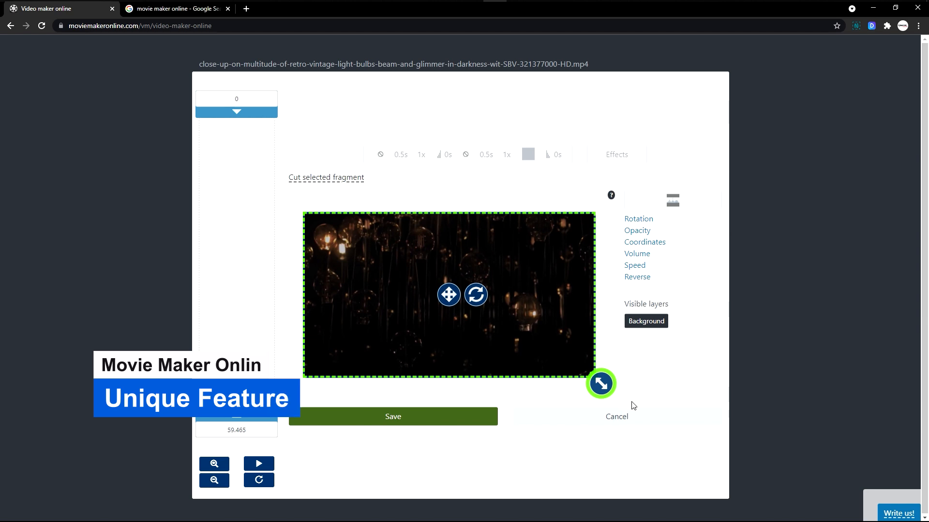
Resize the light-bulbs clip, then launch iMovie and load the Summer project.
{"action": "left_click_drag", "start_coordinate": [601, 383], "coordinate": [594, 383]}
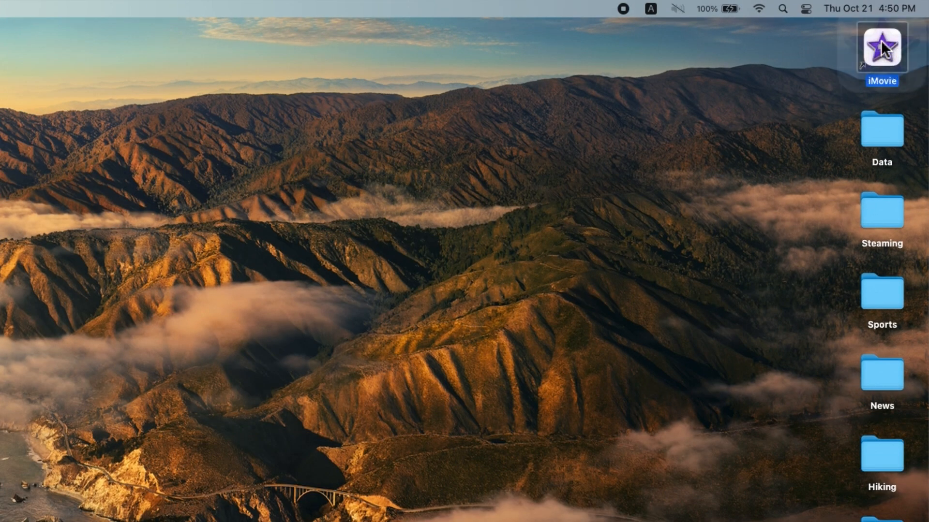
{"action": "double_click", "coordinate": [881, 46]}
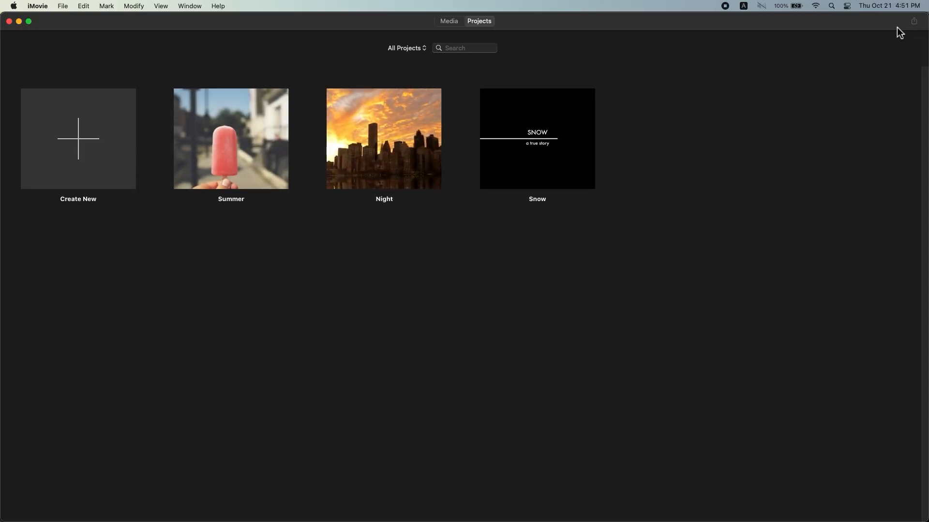
{"action": "double_click", "coordinate": [230, 139]}
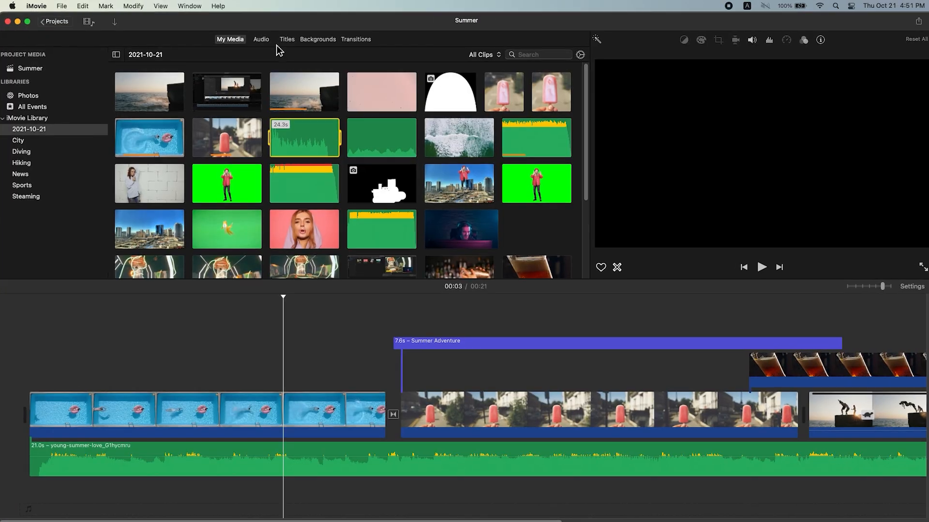
Show the Audio, Titles, Backgrounds and Transitions libraries in turn.
{"action": "left_click", "coordinate": [261, 39]}
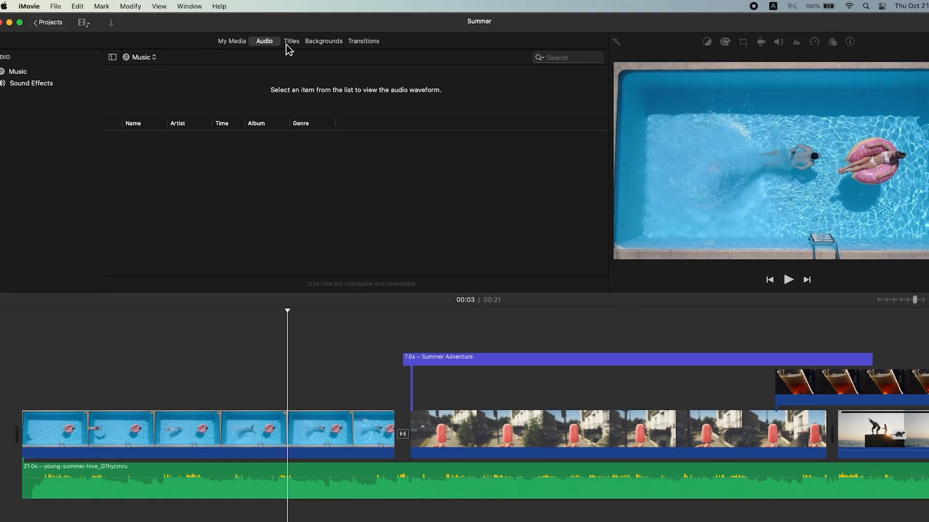
{"action": "left_click", "coordinate": [291, 41]}
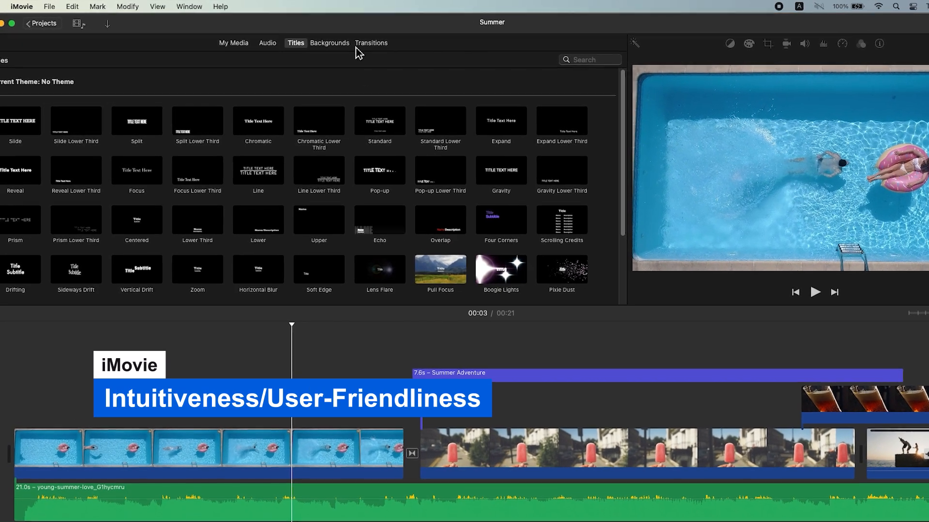
{"action": "left_click", "coordinate": [335, 44]}
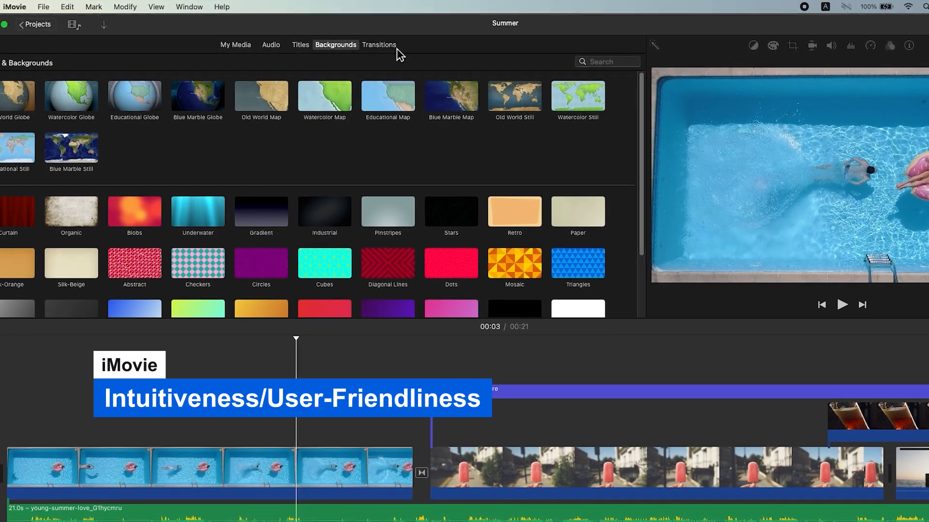
{"action": "left_click", "coordinate": [380, 45]}
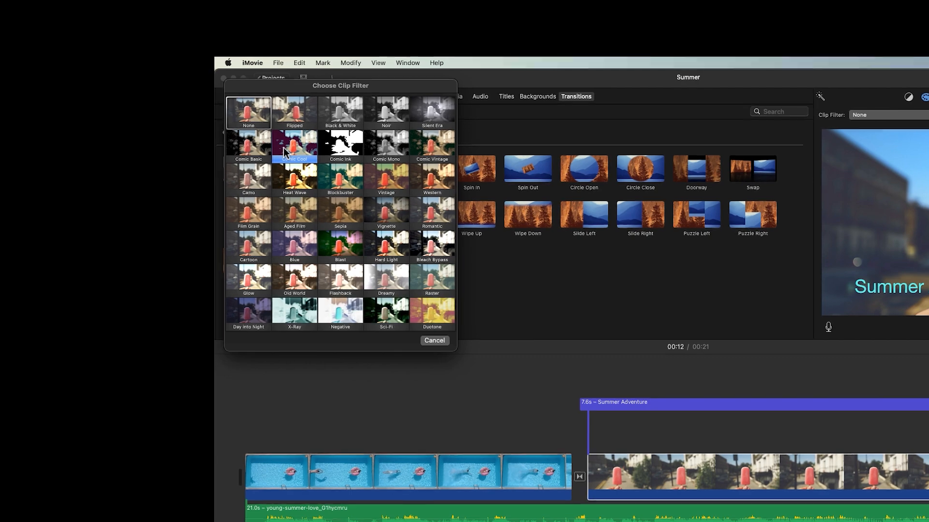
Apply a Comic clip filter to the popsicle clip.
{"action": "left_click", "coordinate": [293, 144]}
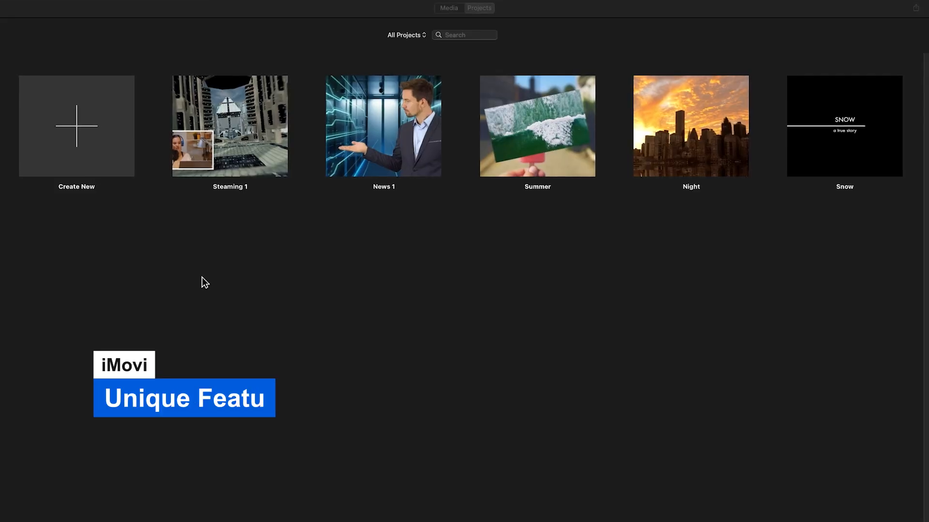
Create a new Trailer project using the Sports trailer template.
{"action": "left_click", "coordinate": [76, 126]}
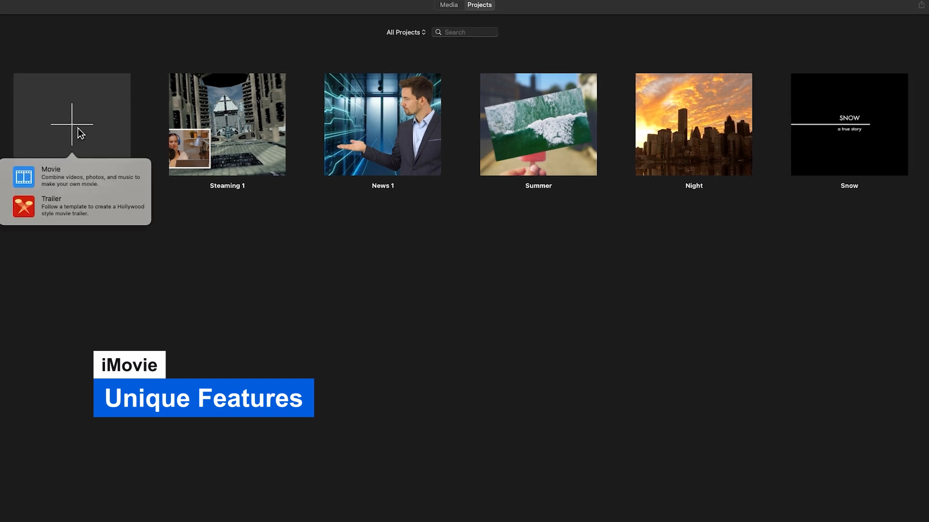
{"action": "left_click", "coordinate": [52, 199]}
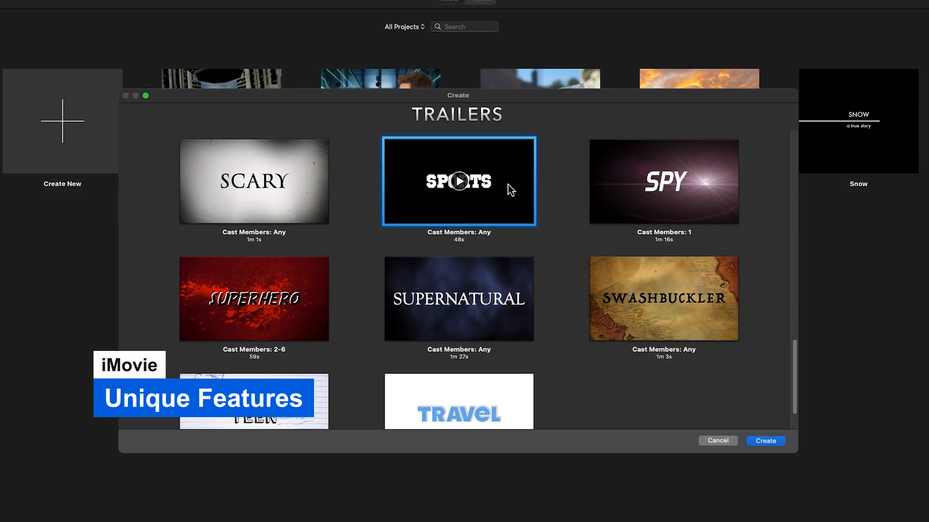
{"action": "left_click", "coordinate": [764, 441]}
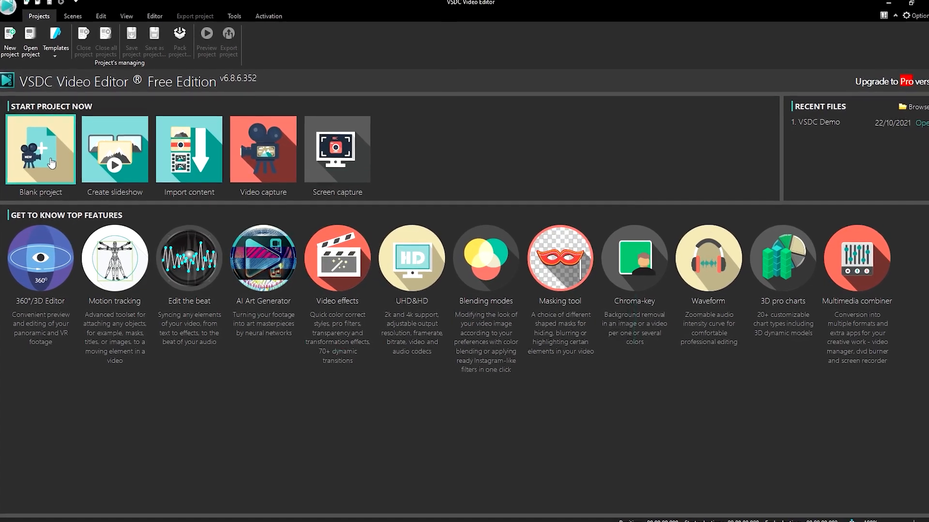
Start a blank VSDC project for the autumn trees footage and its Autumn title.
{"action": "left_click", "coordinate": [40, 149]}
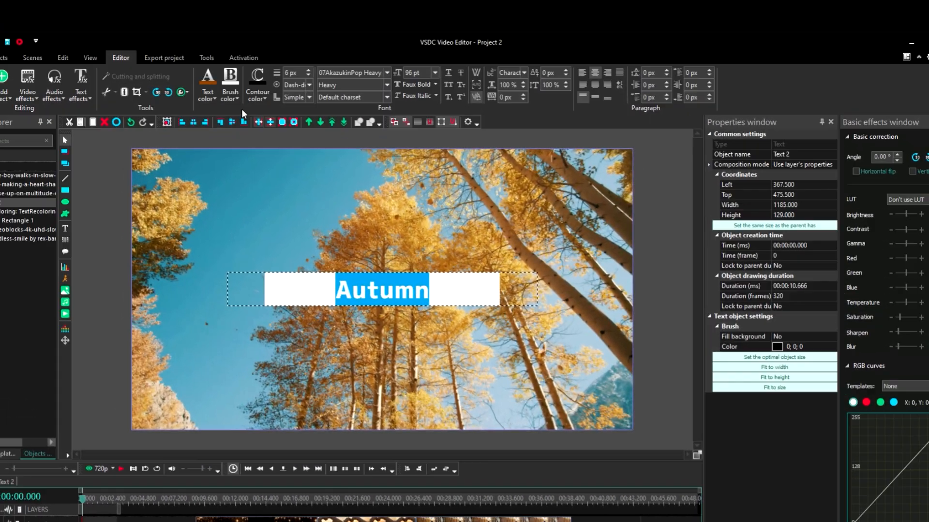
Show the Tools ribbon utilities with the boy-walks forest clip selected.
{"action": "left_click", "coordinate": [204, 77]}
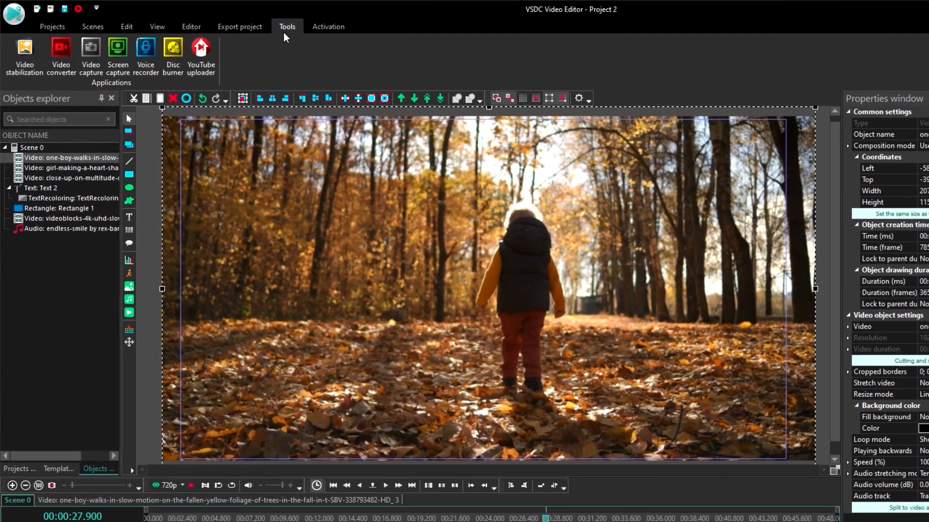
Attempt Video stabilization on the forest clip and dismiss the upgrade-to-PRO notice.
{"action": "left_click", "coordinate": [23, 53]}
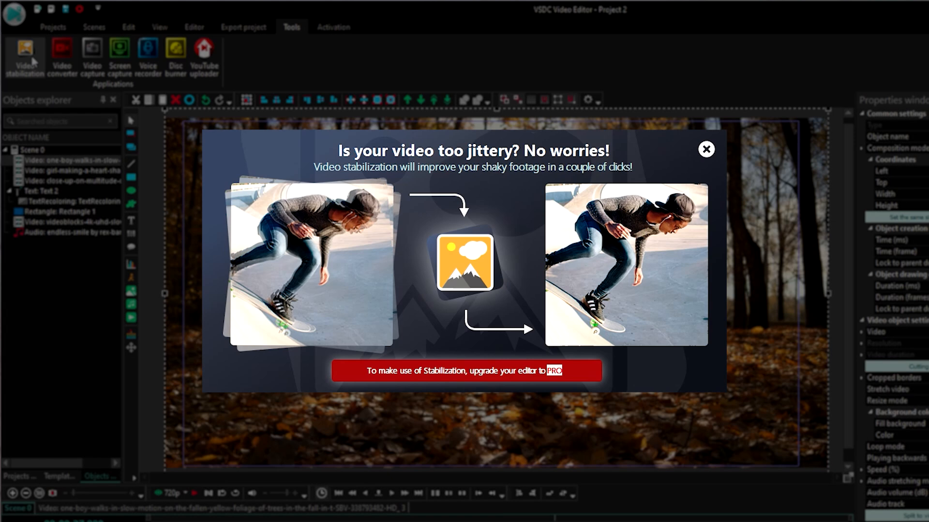
{"action": "left_click", "coordinate": [707, 149]}
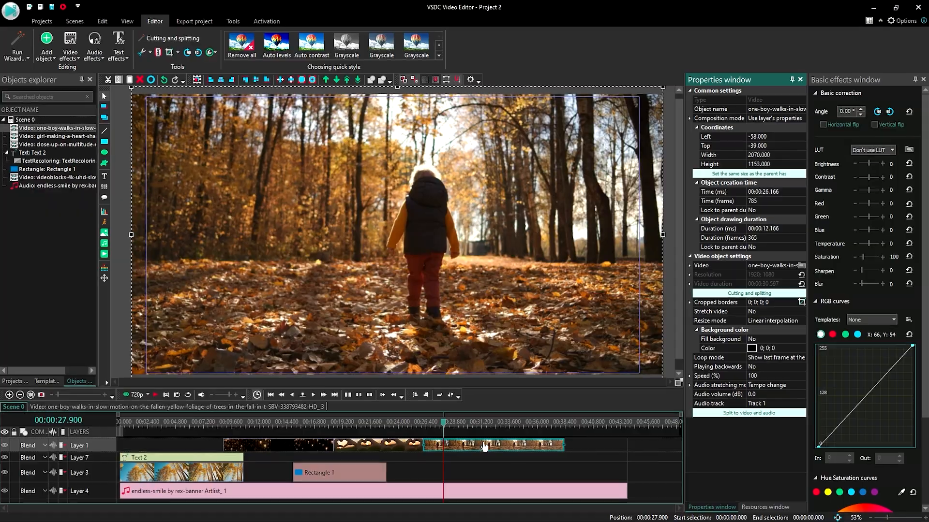